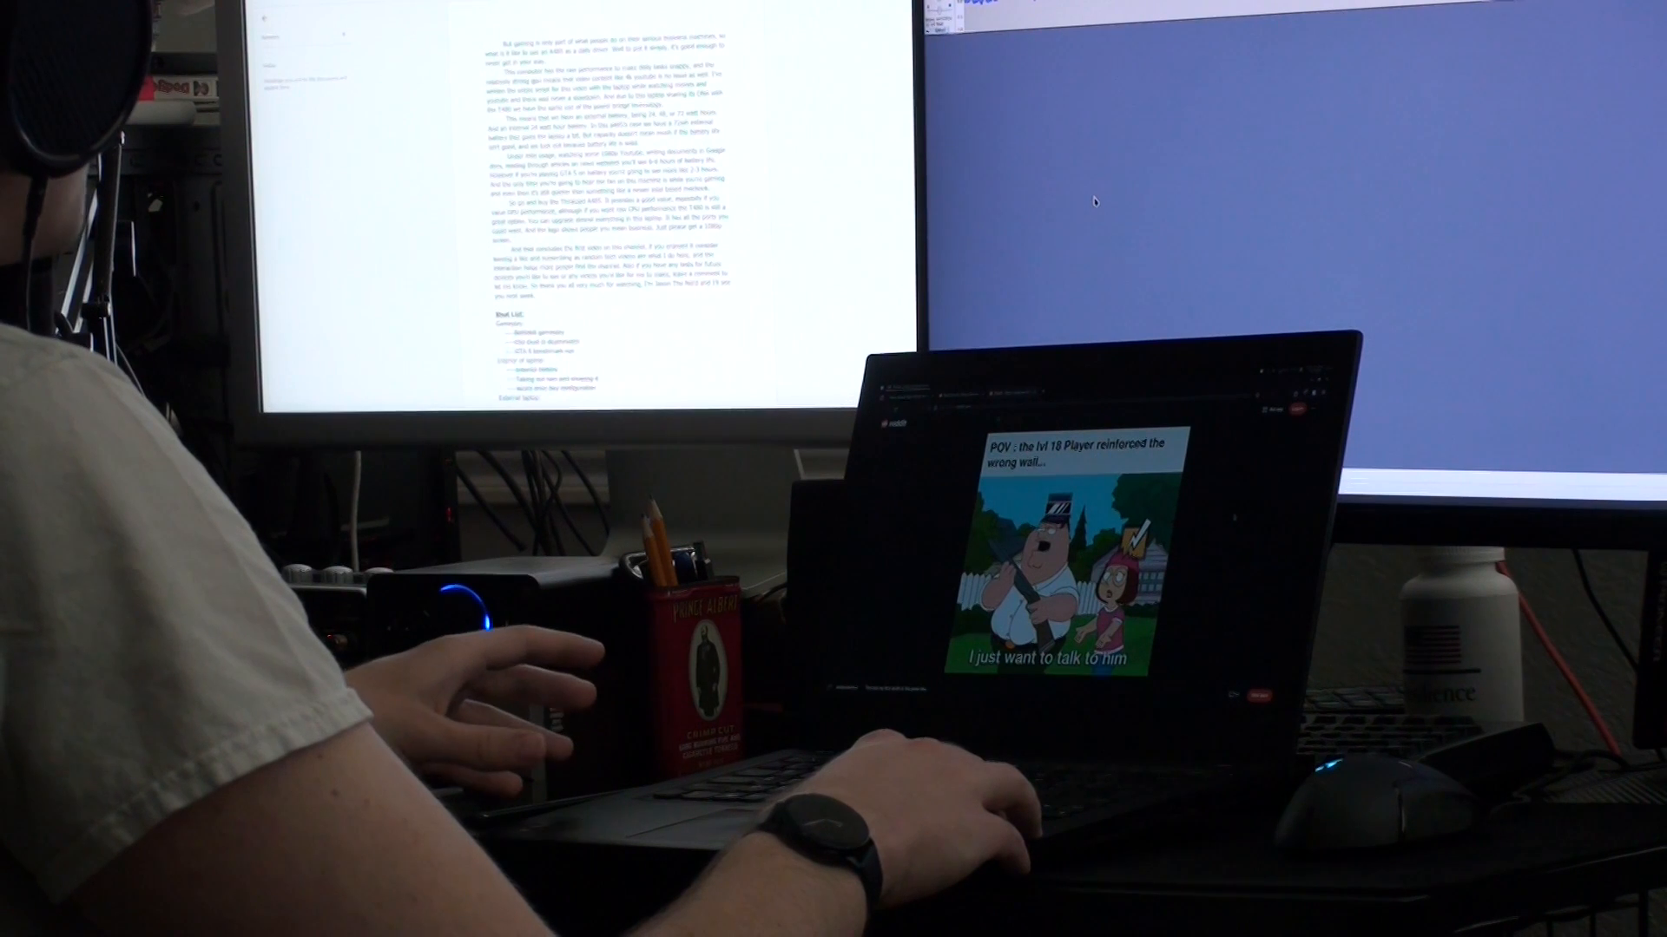
Step: Show the battery popup with both packs' charge: 79% waiting to charge and 6%
left_click(1222, 30)
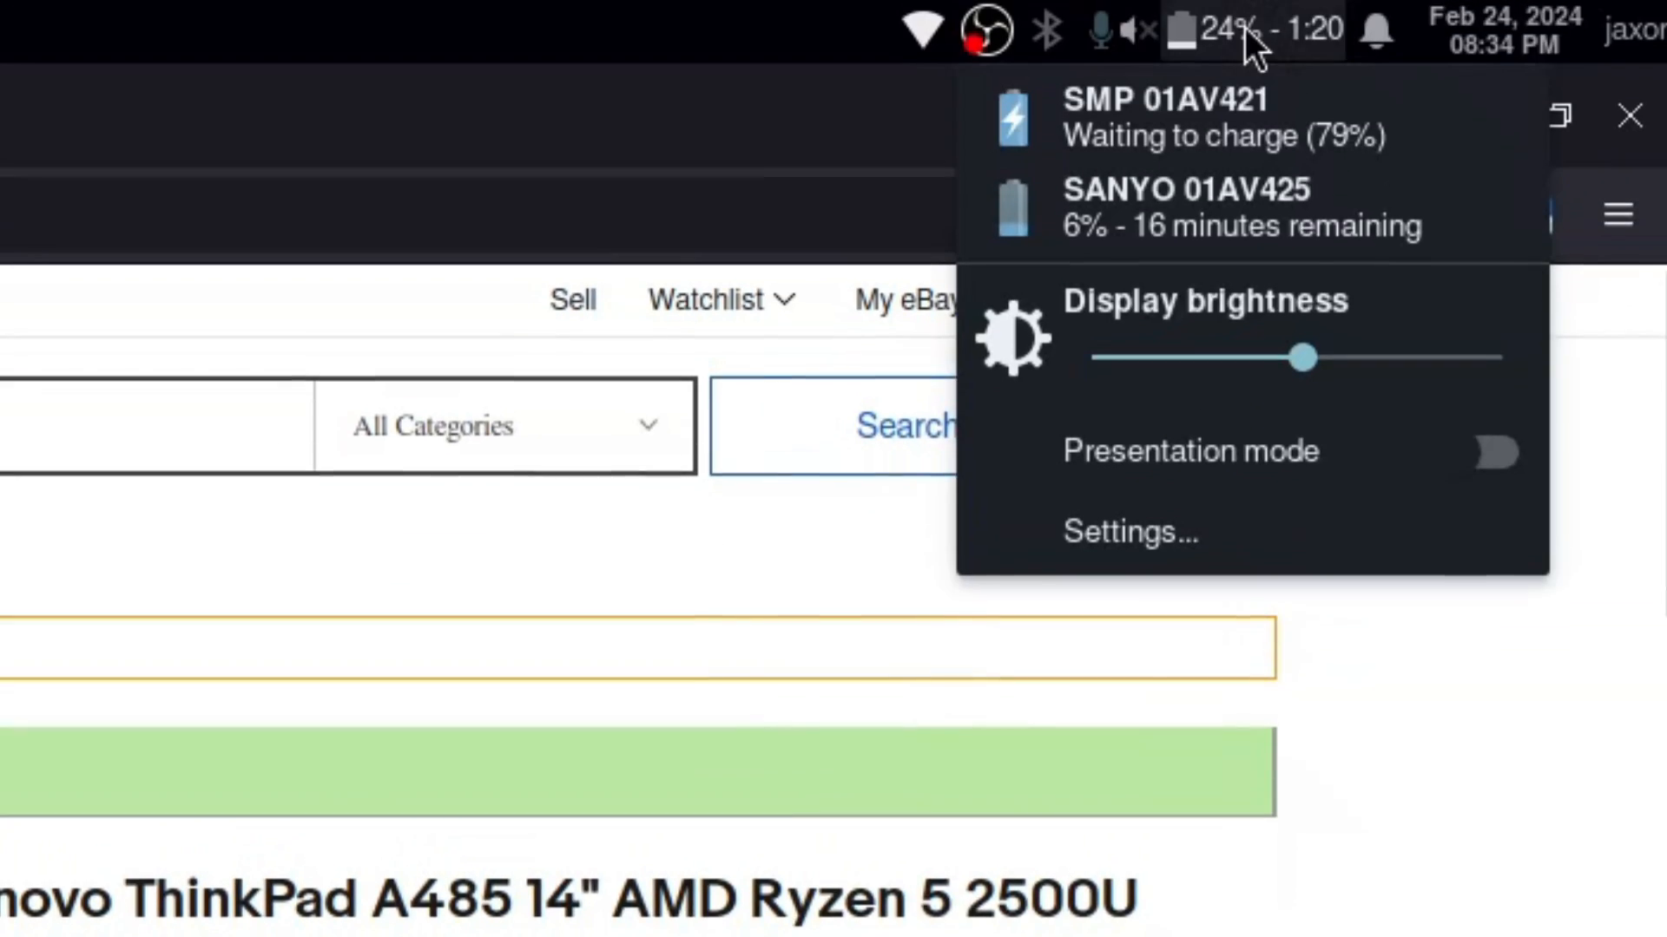